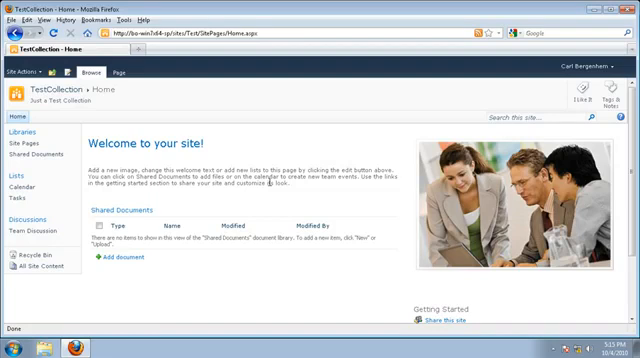
mouse_move(96, 132)
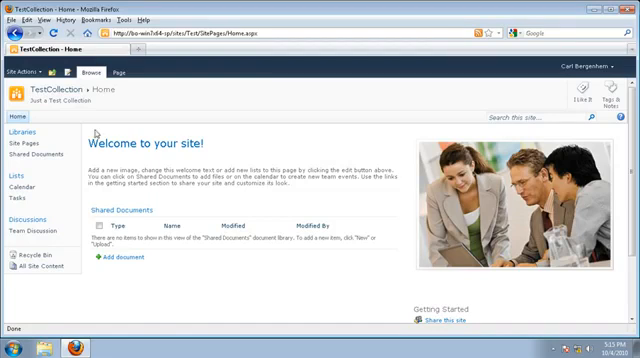
mouse_move(96, 136)
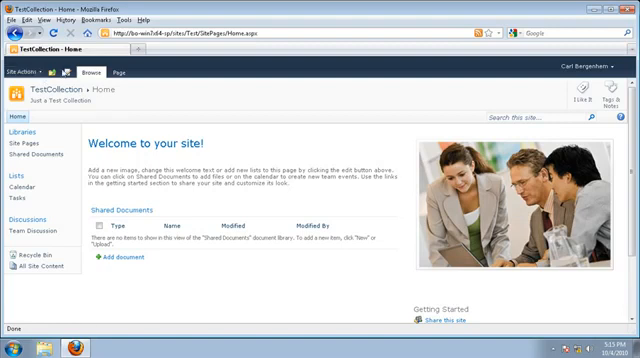
Go to the RadWebPart page in edit mode and start deleting the existing RadEditor web part
click(26, 140)
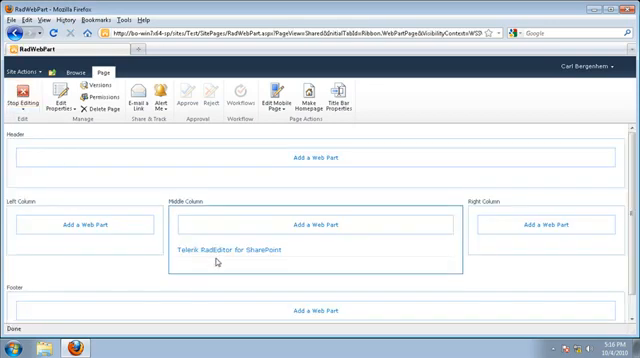
click(446, 246)
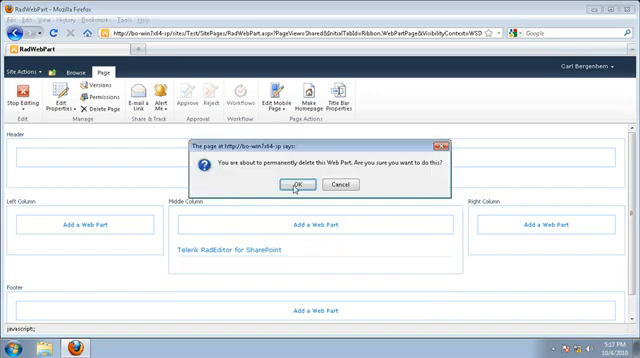
Confirm the deletion and bring up the web part gallery for the middle column
click(296, 184)
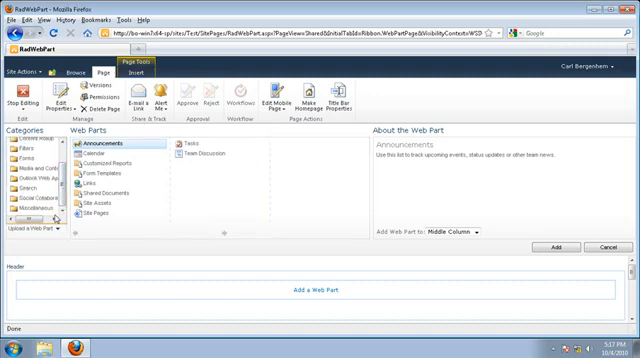
click(36, 212)
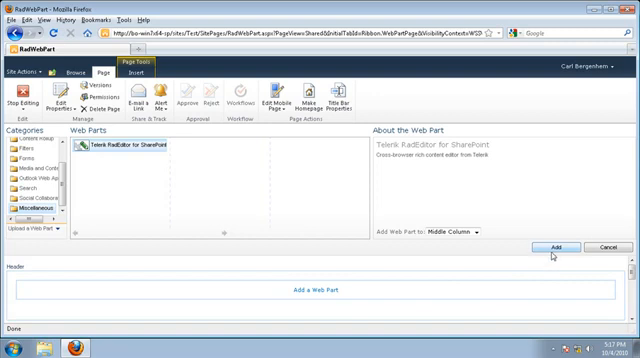
Add Telerik RadEditor for SharePoint to the middle column
click(556, 248)
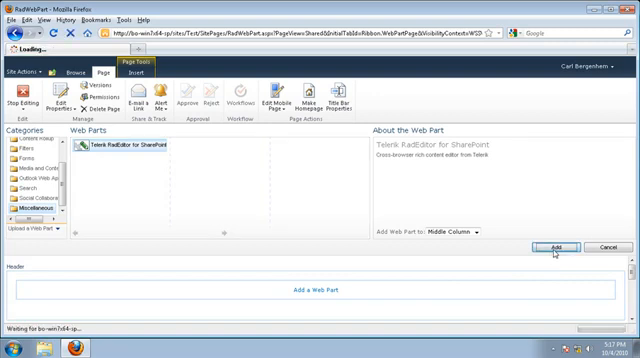
mouse_move(538, 188)
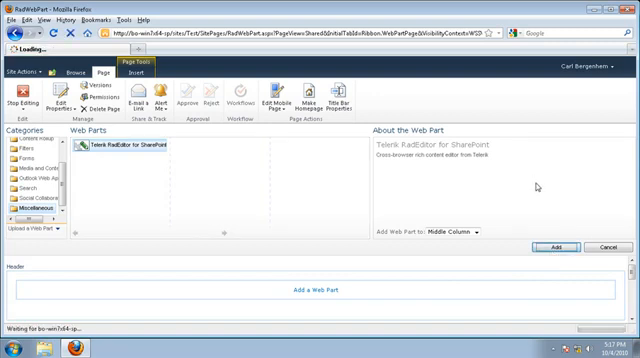
click(558, 248)
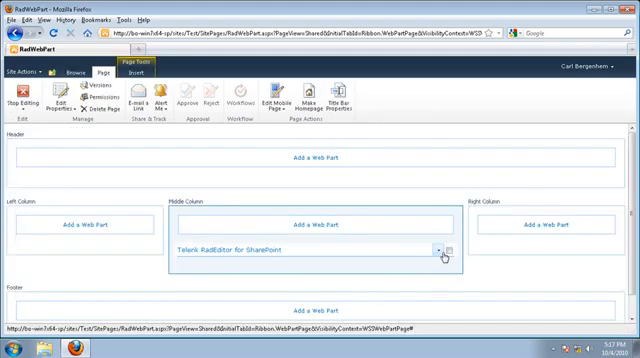
Show the RadEditor web part's settings pane and apply them
click(438, 248)
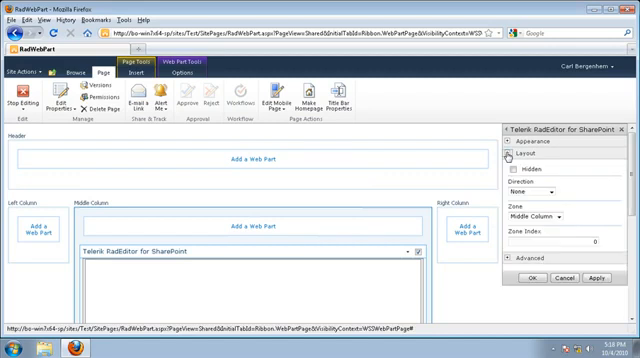
click(516, 140)
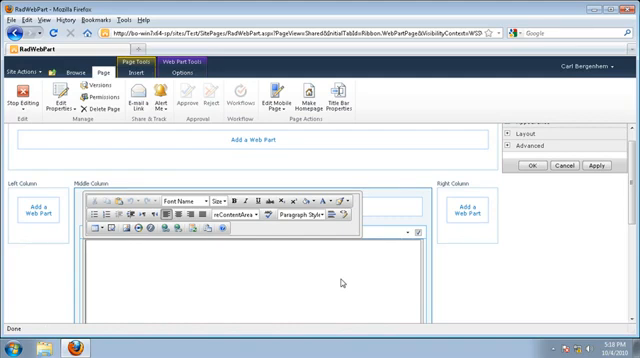
mouse_move(358, 286)
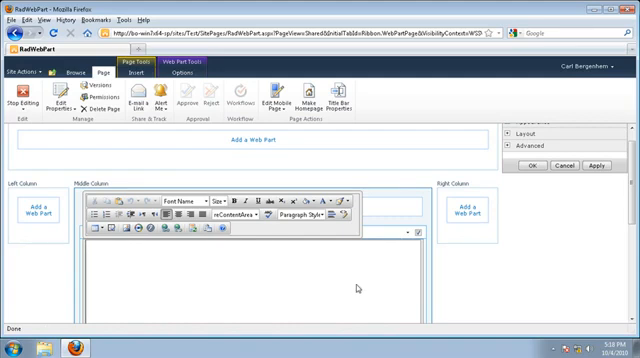